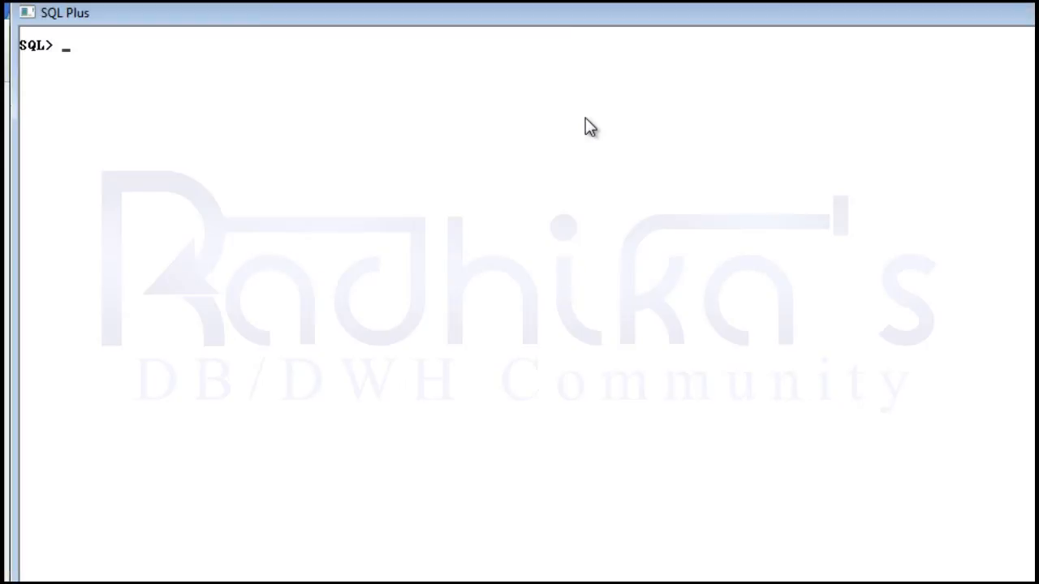
Run select * from emp; to list all 14 employee rows with every column.
type("select")
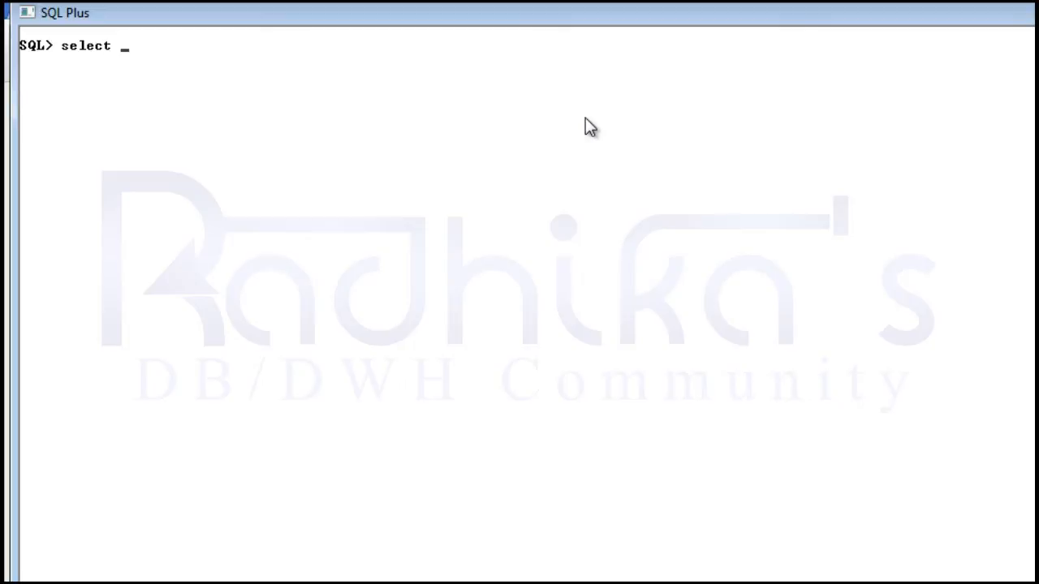
type("* from emp;")
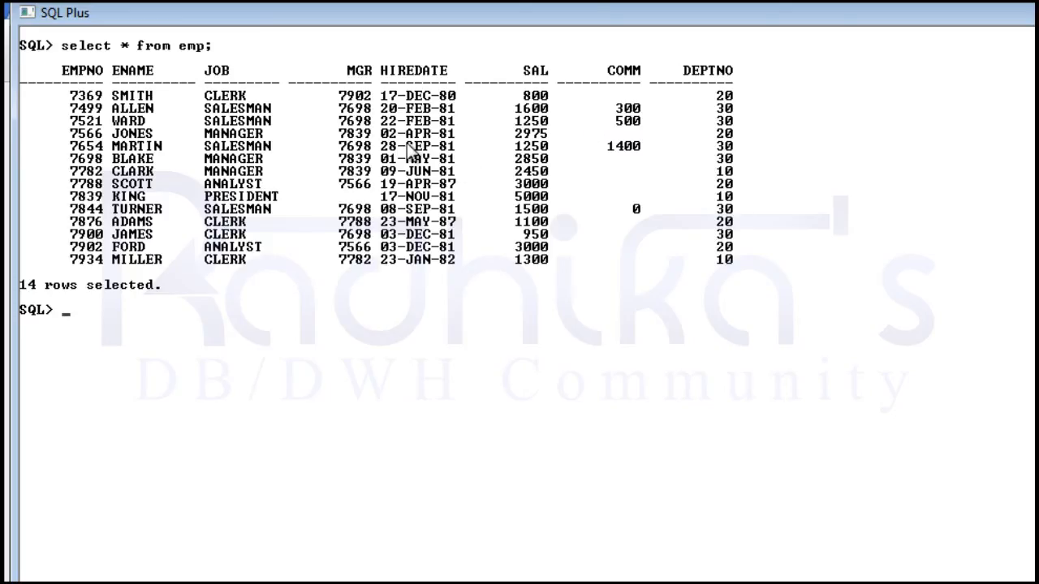
mouse_move(527, 272)
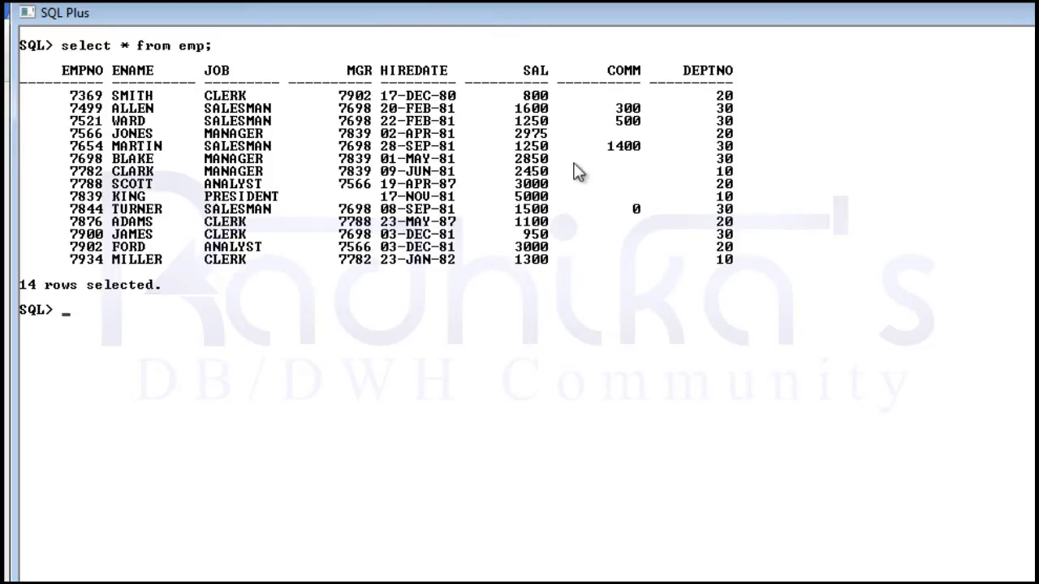
mouse_move(587, 136)
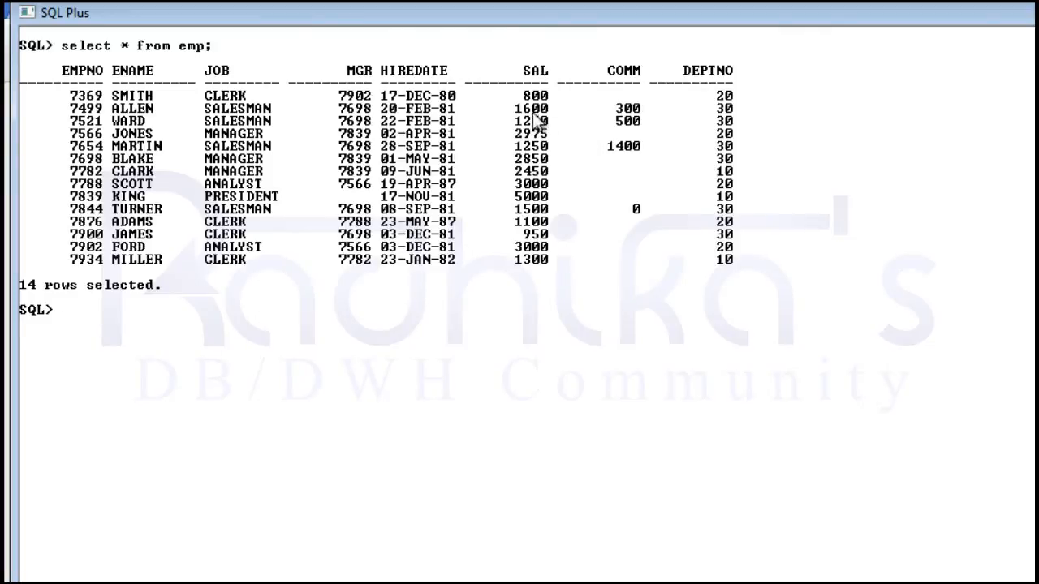
mouse_move(532, 90)
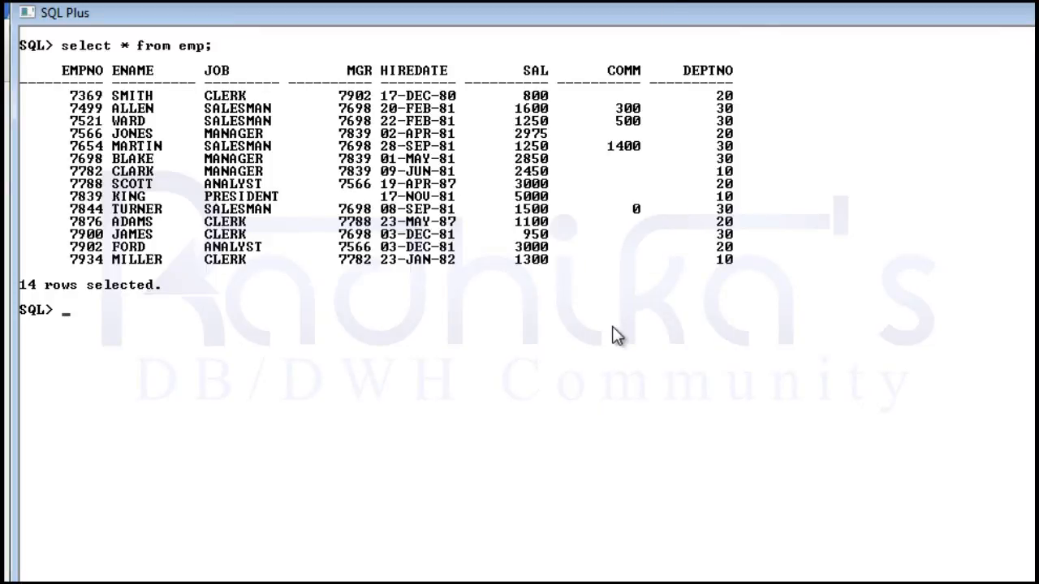
Run select max(sal) from emp; returning 5000 as the highest salary.
type("select m")
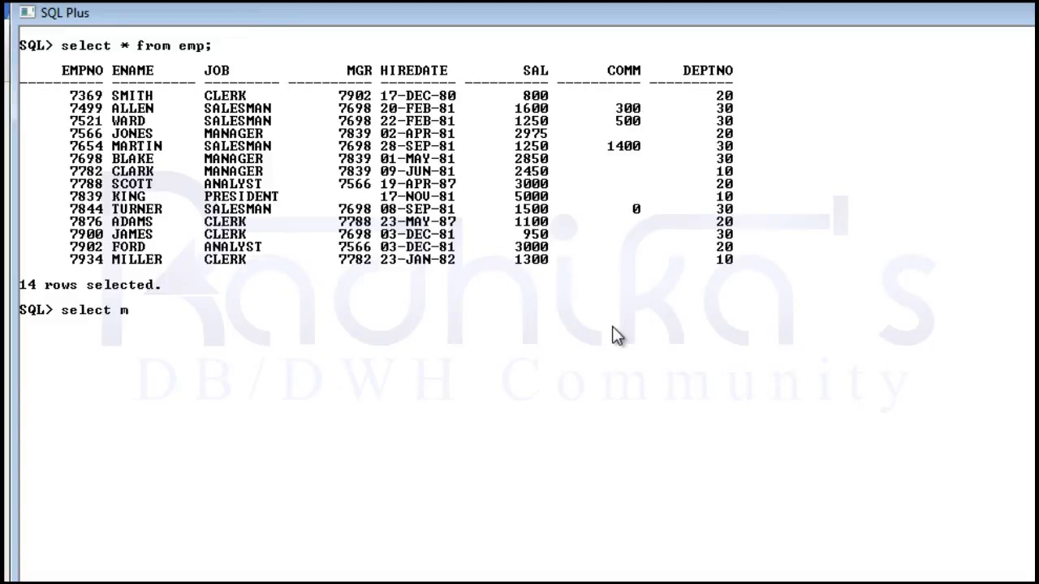
type("ax(")
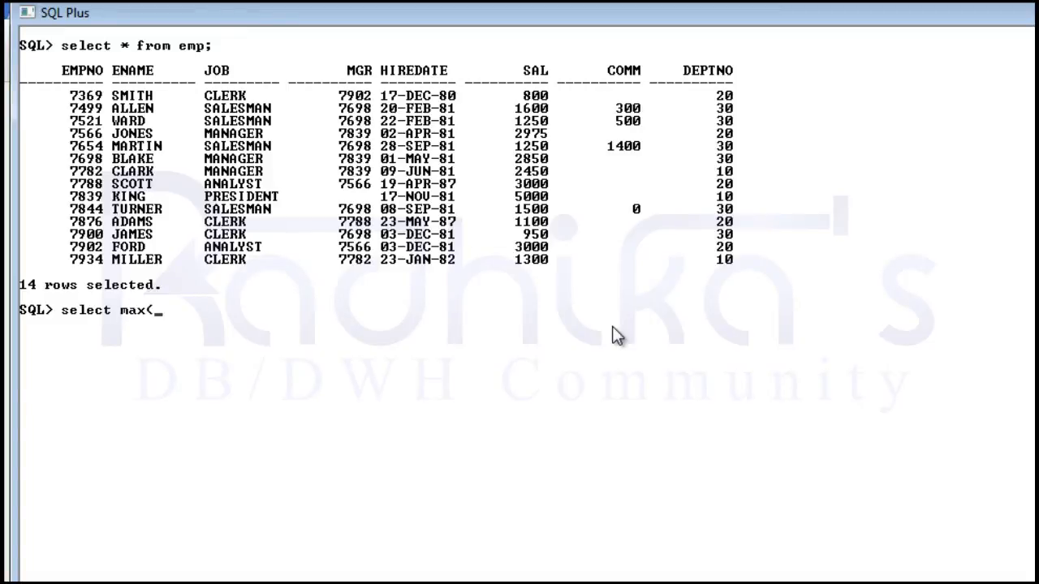
type("sal)")
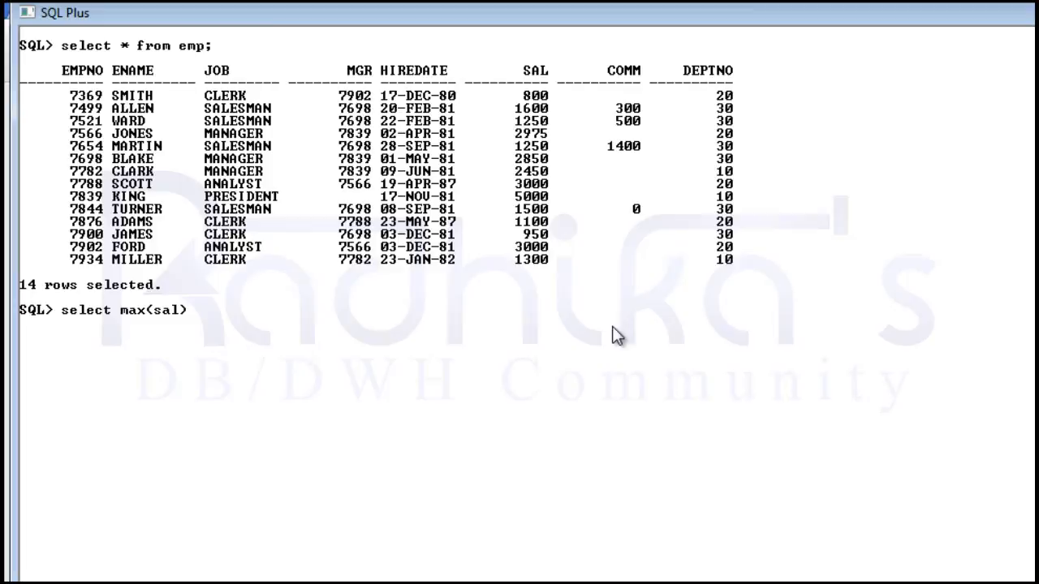
type("from")
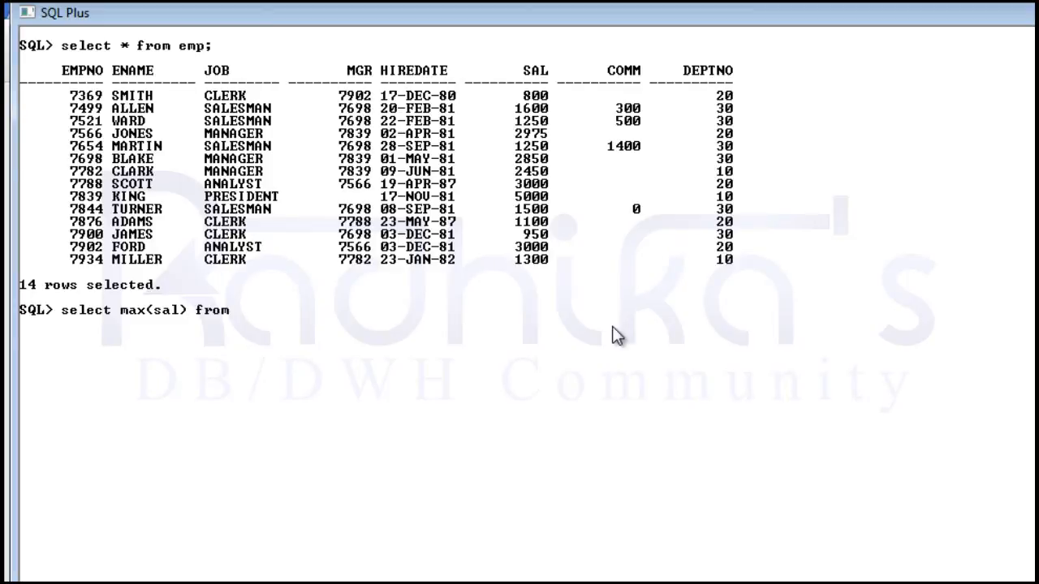
type("emp;'")
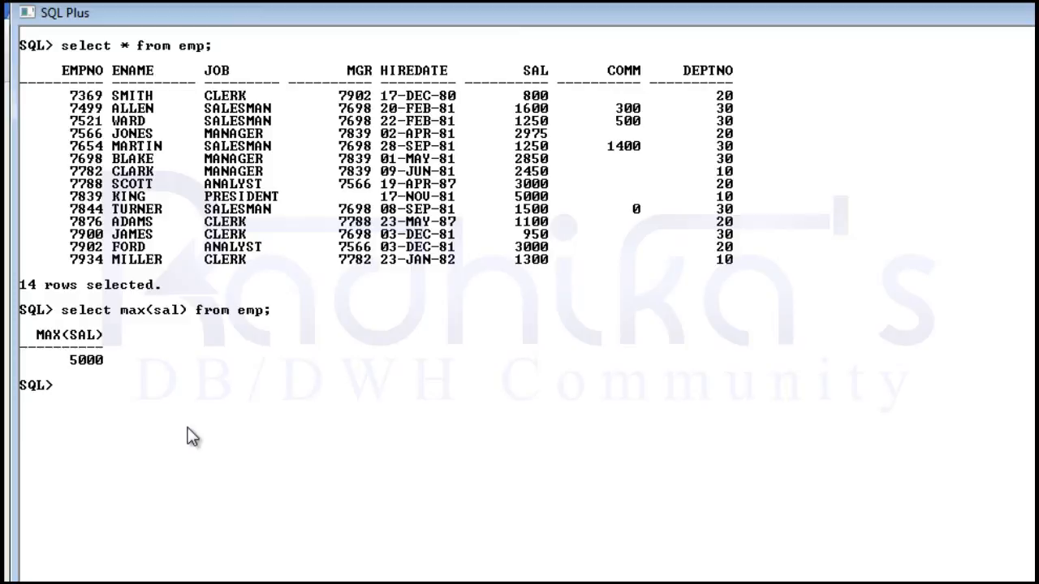
mouse_move(209, 409)
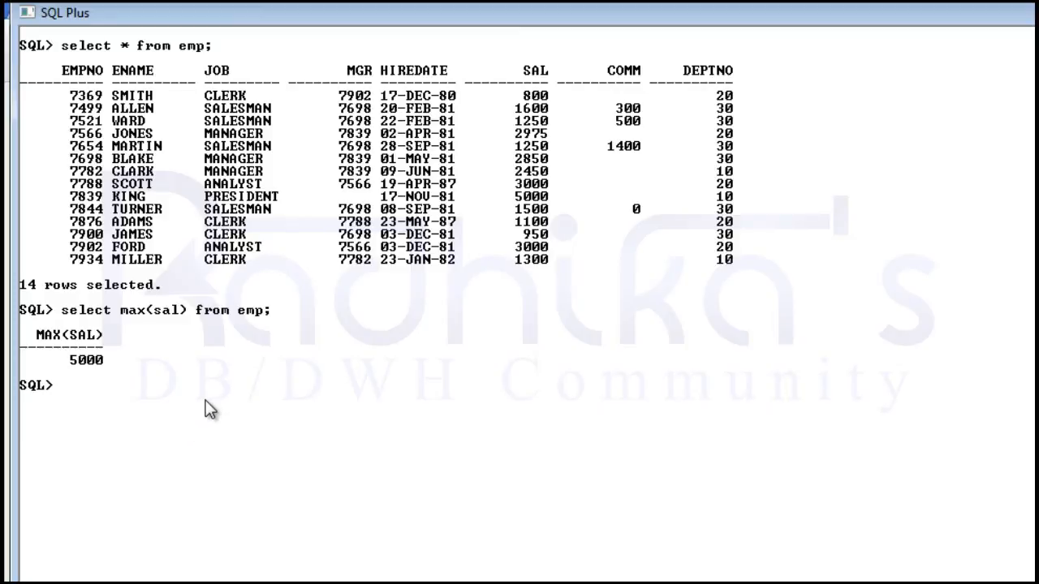
mouse_move(211, 410)
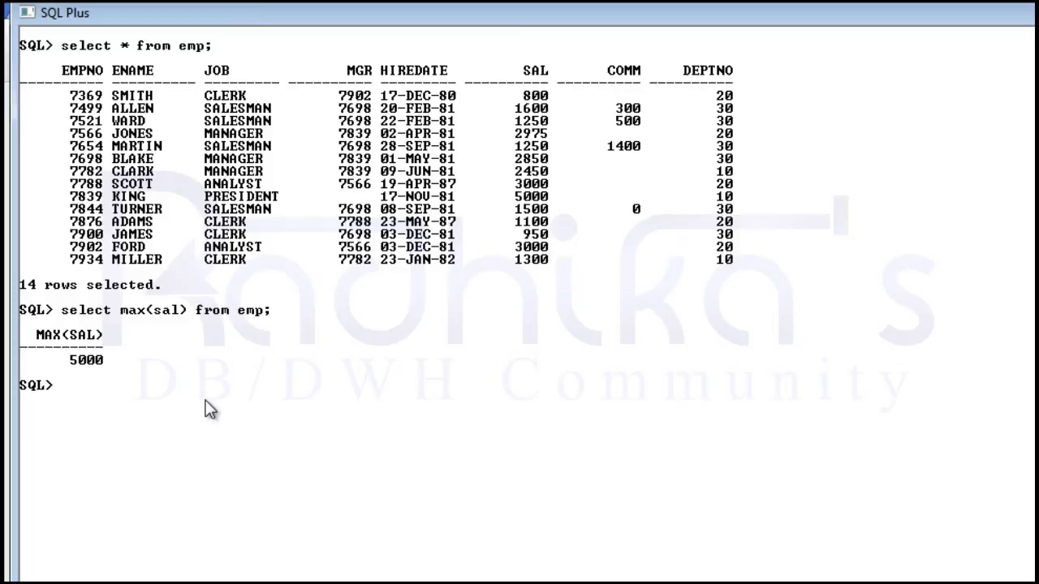
mouse_move(635, 132)
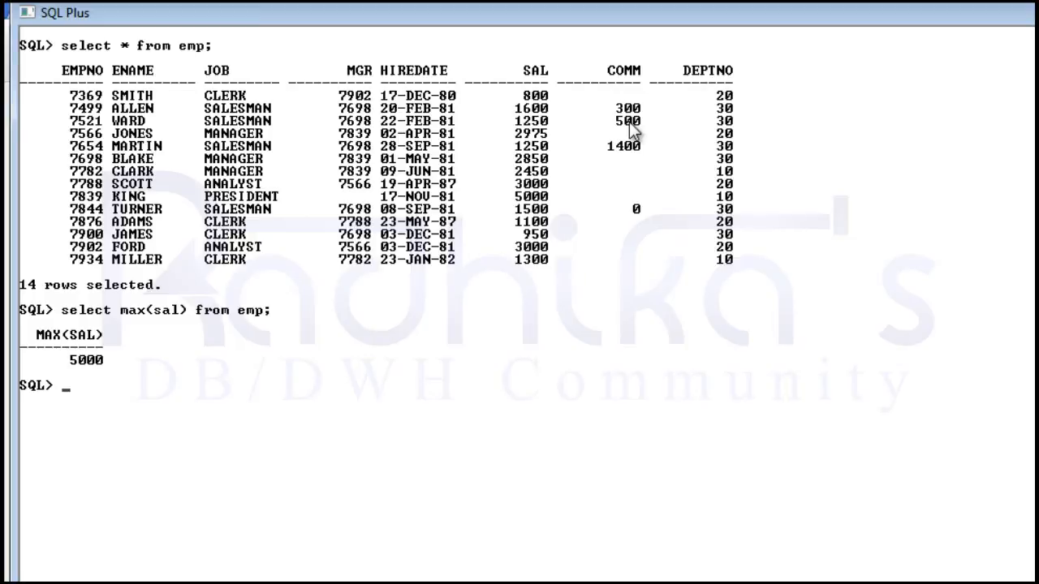
Run select max(sal) from emp group by deptno; returning 2850, 3000 and 5000.
type("s")
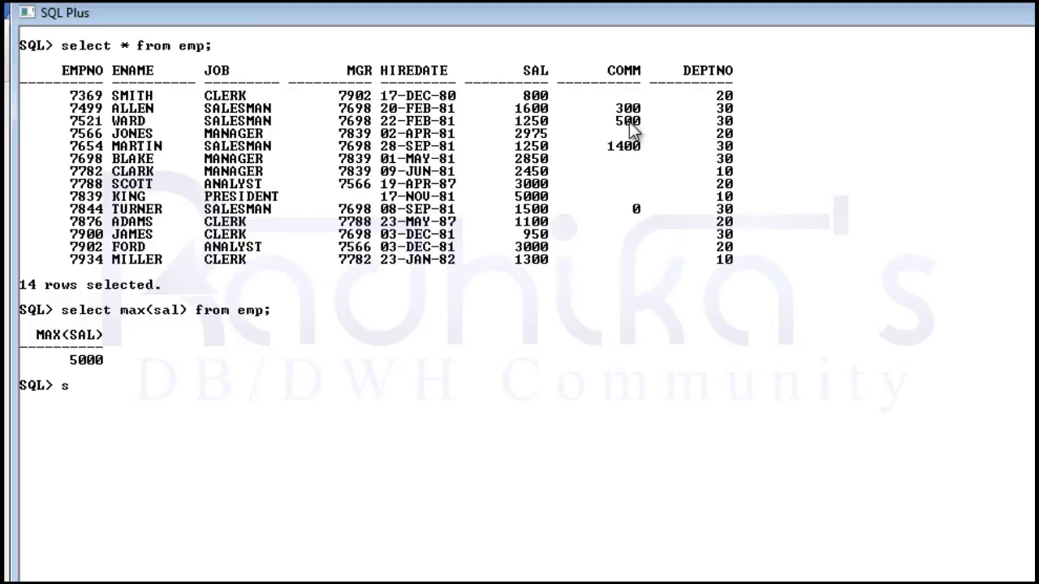
type("elect")
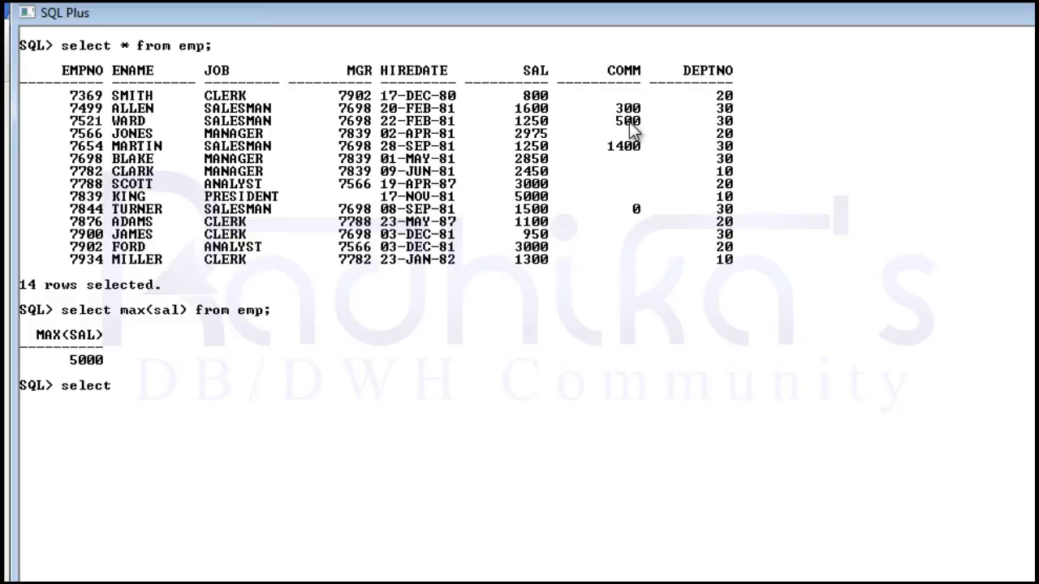
type("max(sal) from emp;")
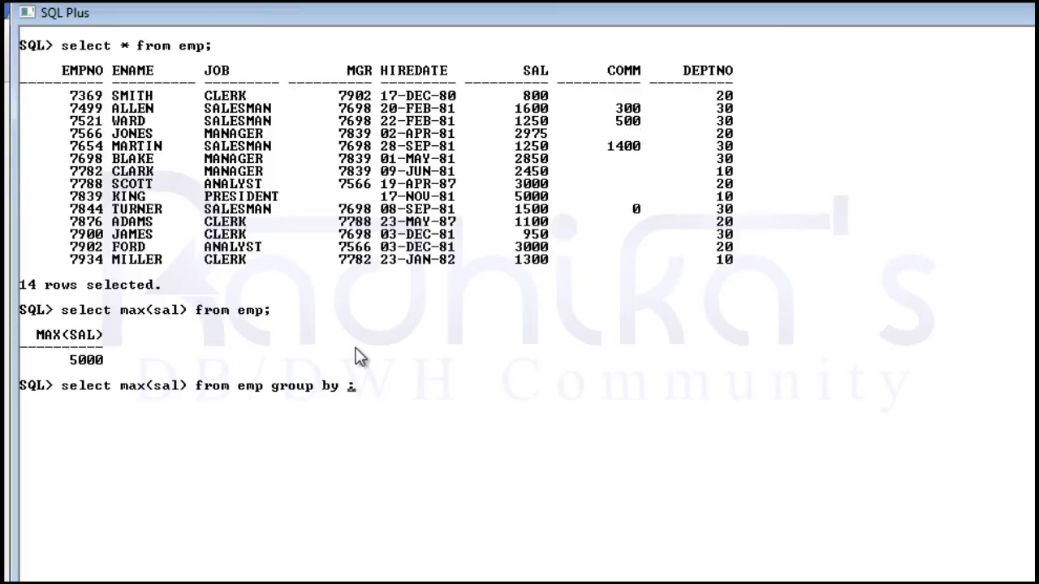
type("dept")
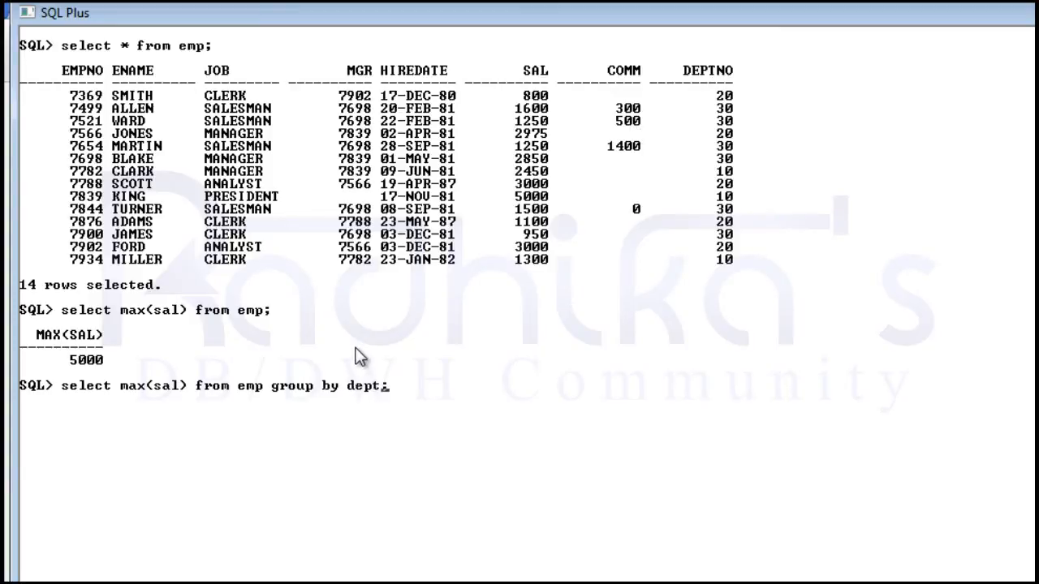
type("no")
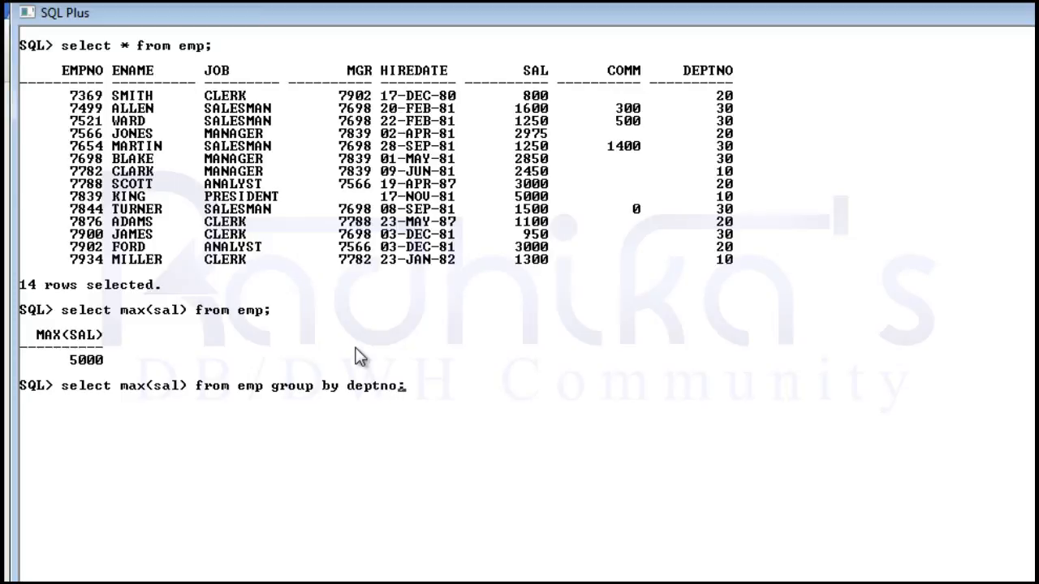
key("enter")
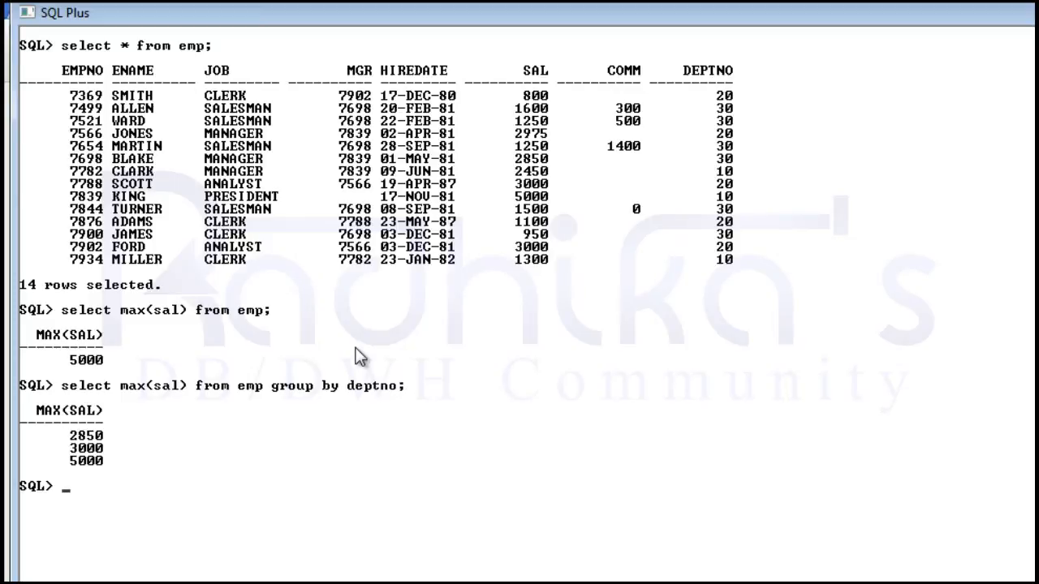
Clear the screen with cl scr to remove the earlier output.
type("cl scr")
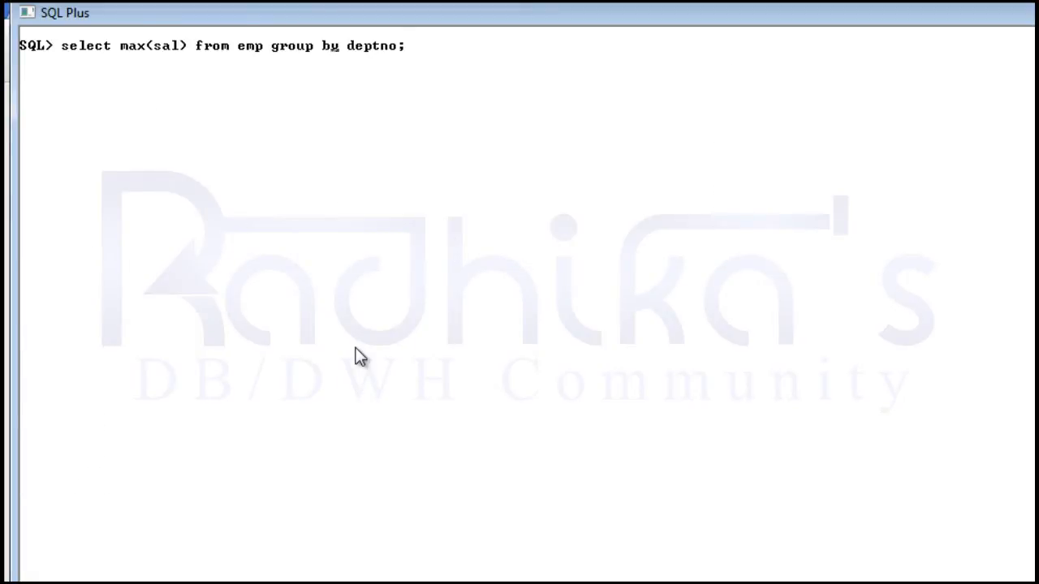
Run select deptno,max(sal) from emp group by deptno; showing 30-2850, 20-3000, 10-5000.
type("deptno,")
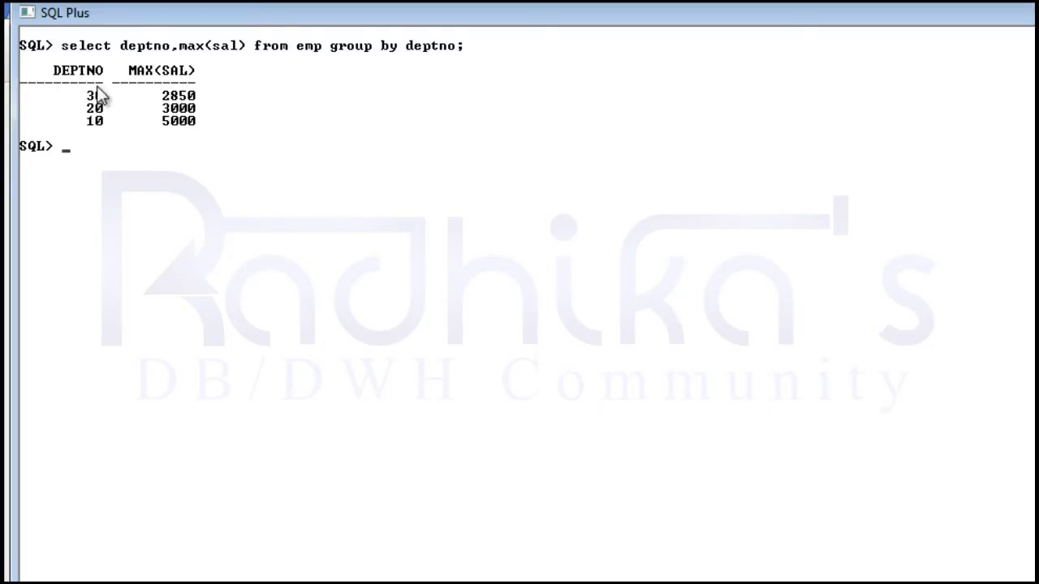
mouse_move(154, 113)
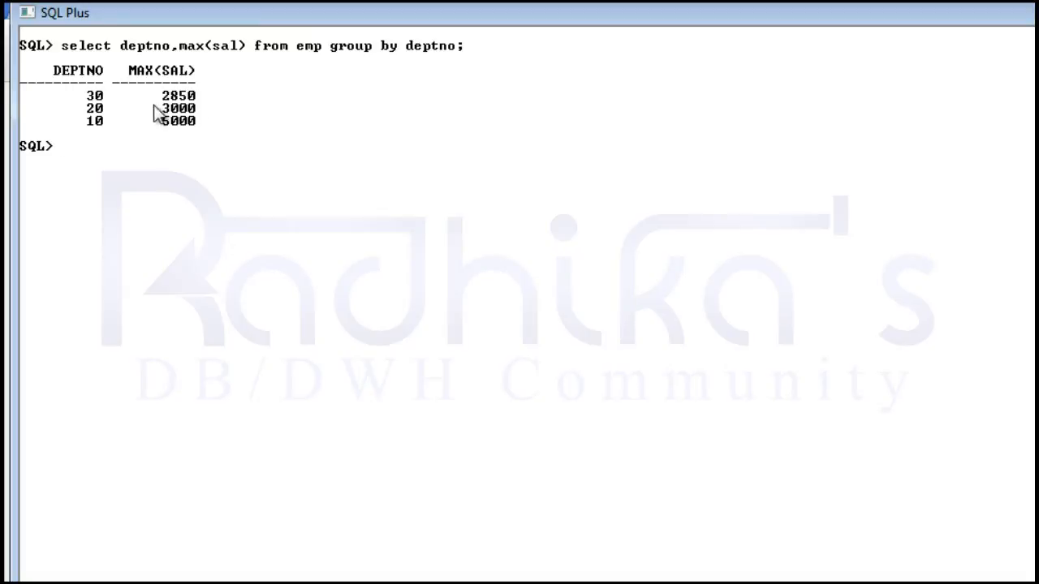
mouse_move(146, 112)
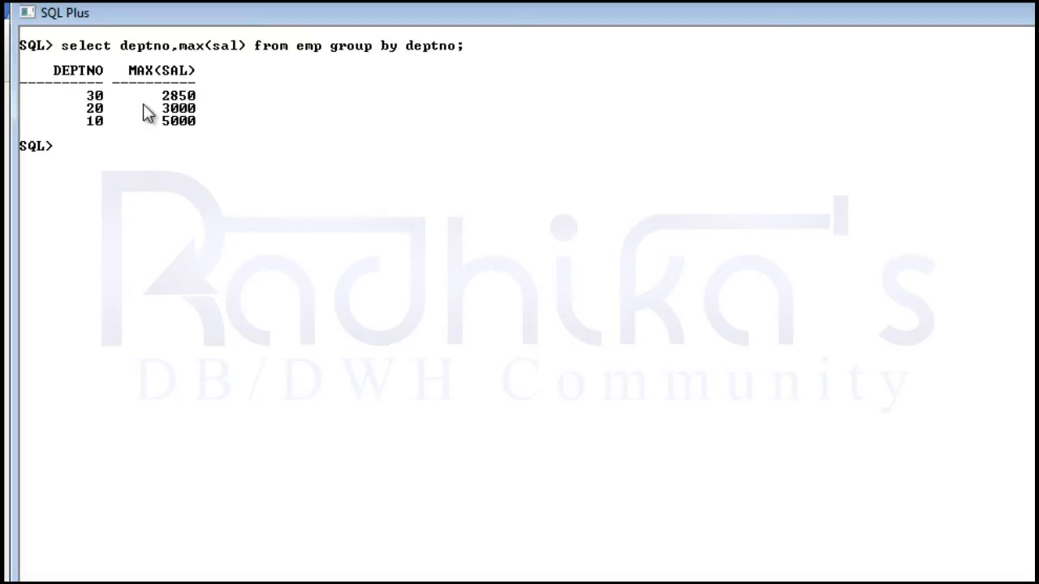
mouse_move(183, 121)
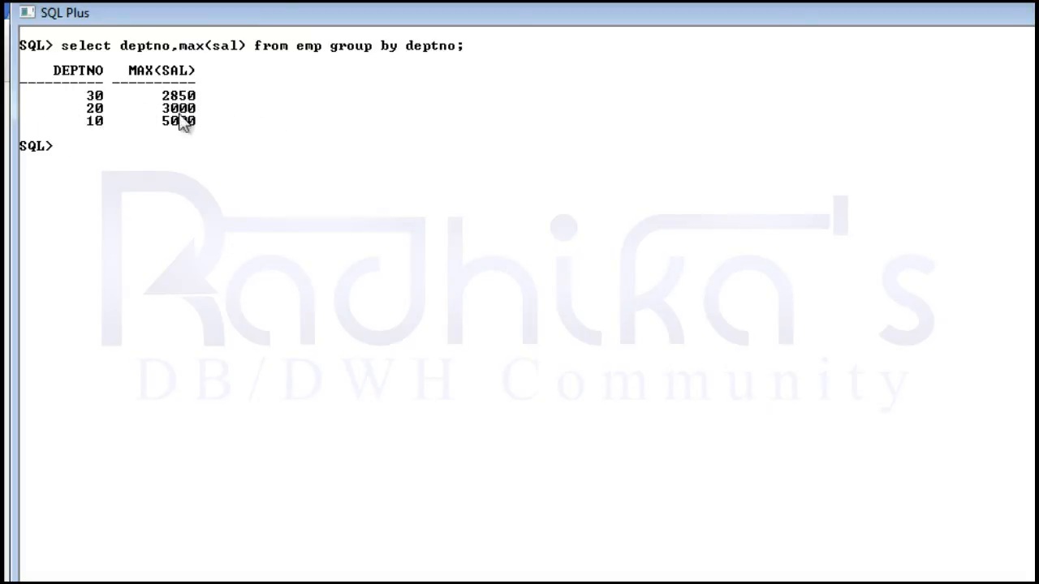
mouse_move(134, 81)
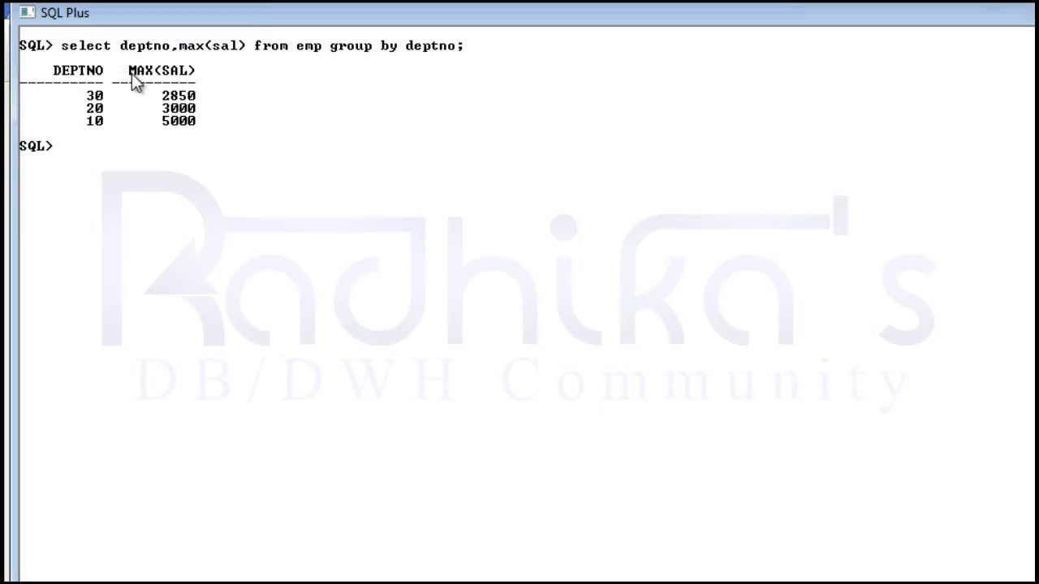
mouse_move(200, 136)
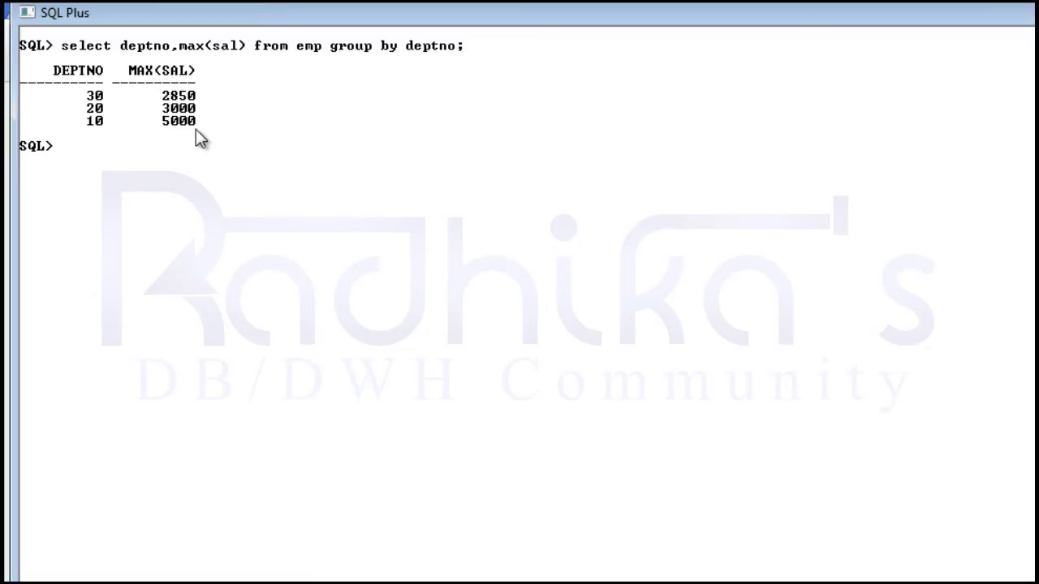
type("select deptno,max(sal) from emp group by deptno;")
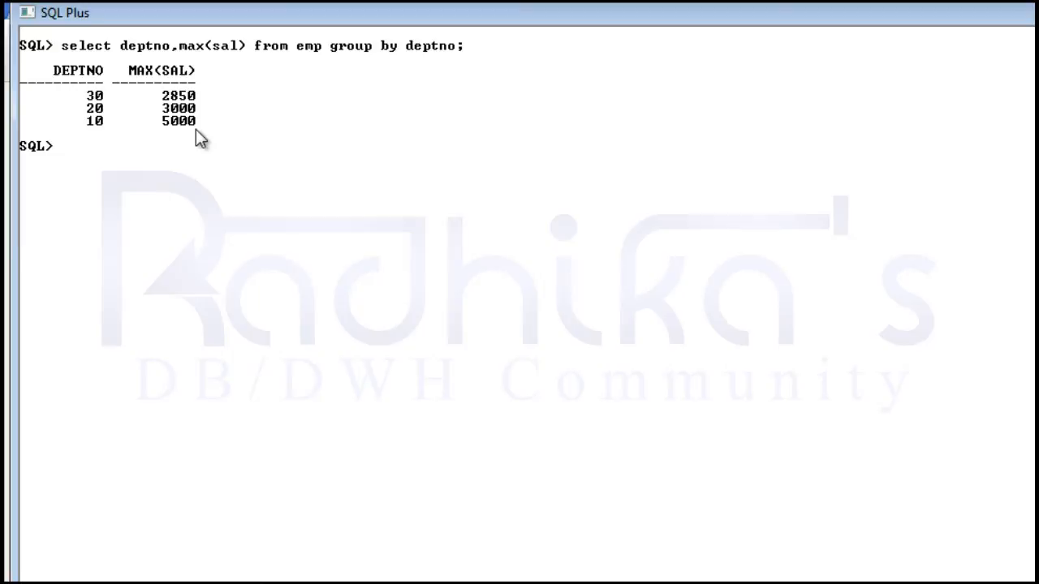
type("select min")
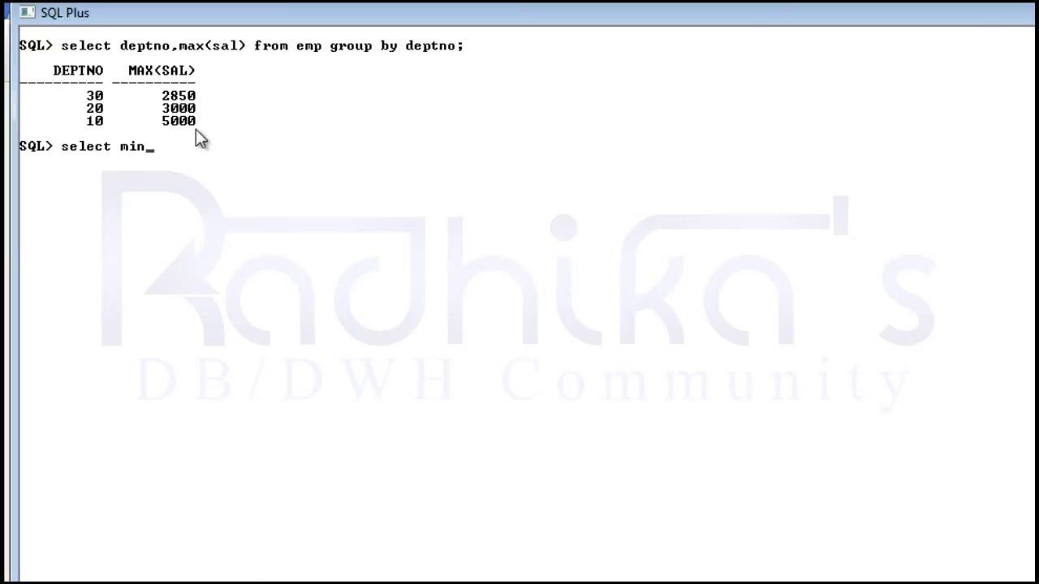
Run select min(sal) from emp; returning 800 as the lowest salary.
type("(sal")
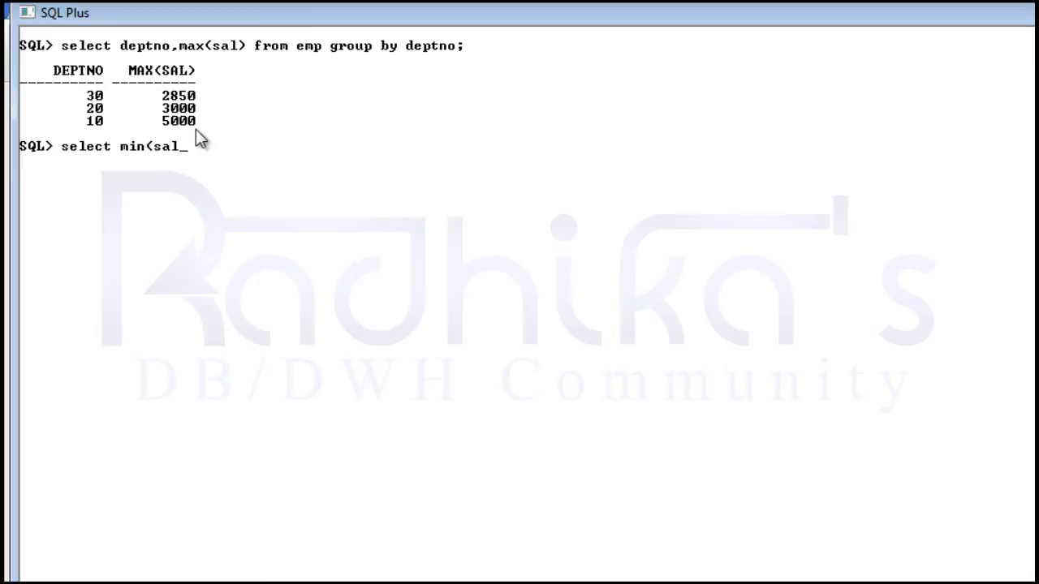
type(")")
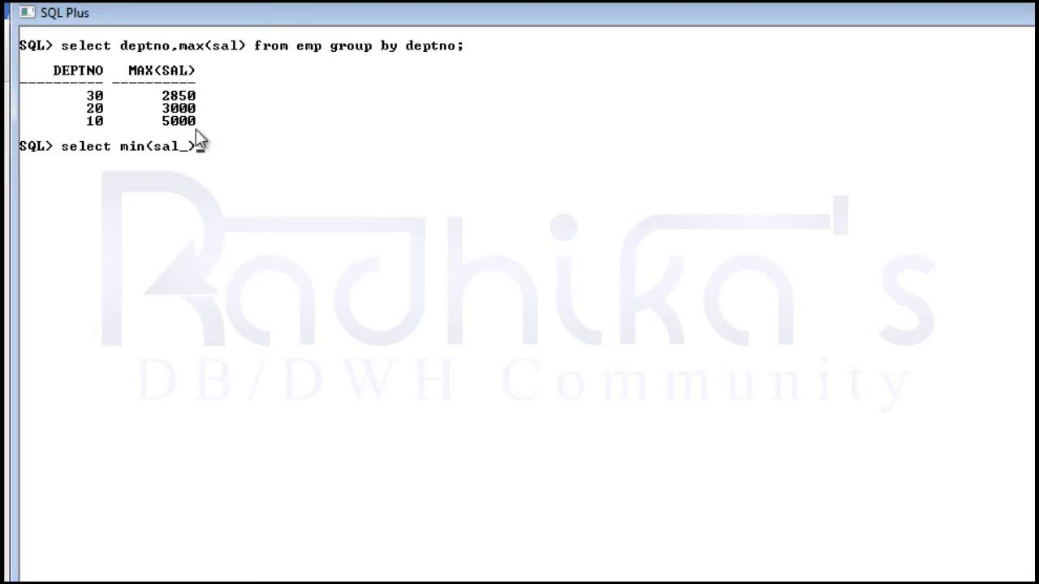
type("from emp;")
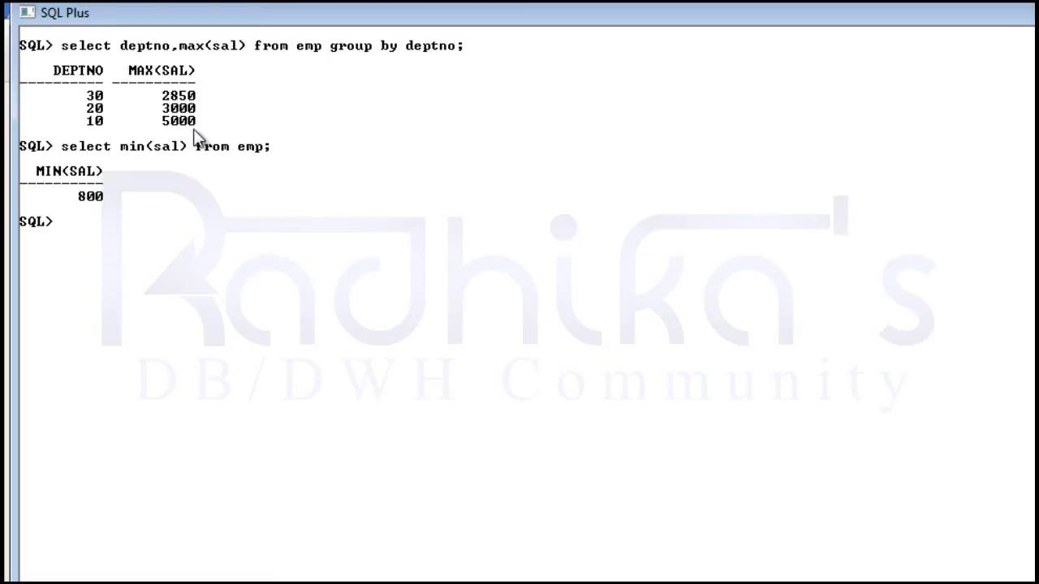
mouse_move(166, 178)
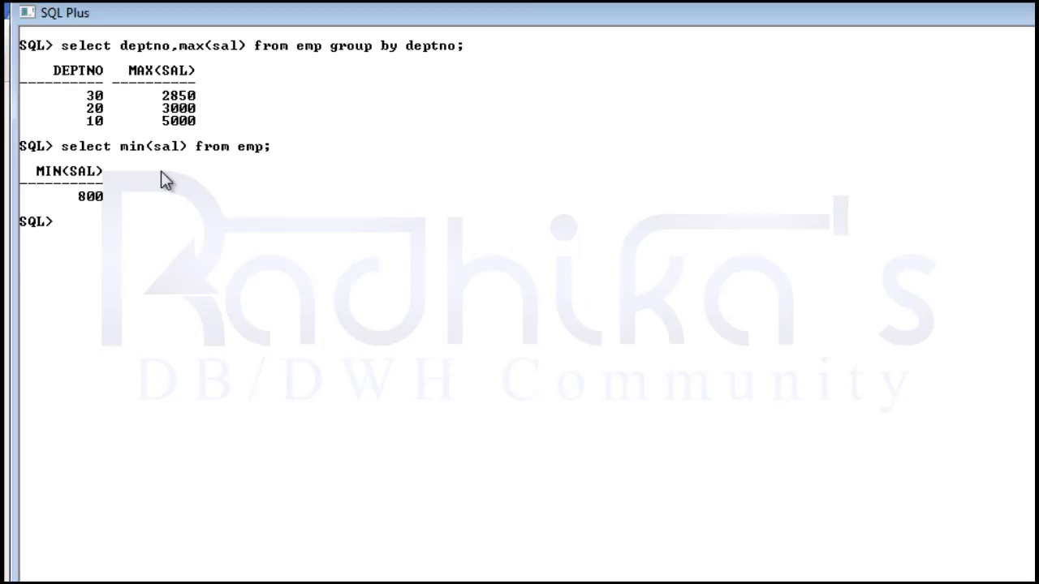
type("select deptno,max(sal) from emp group by deptno;")
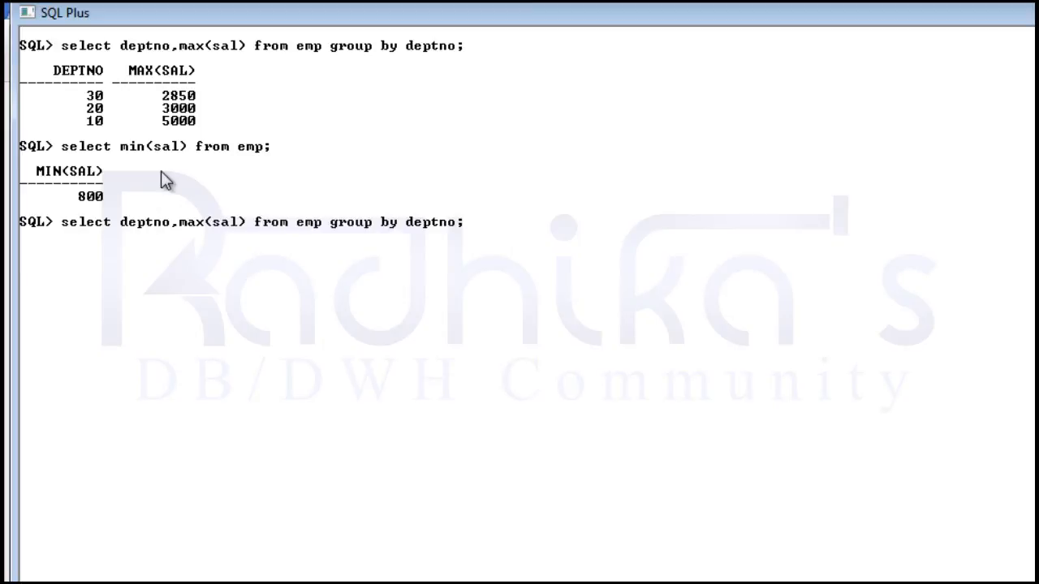
Begin a new select query on emp to list the table again.
type("select deptno,")
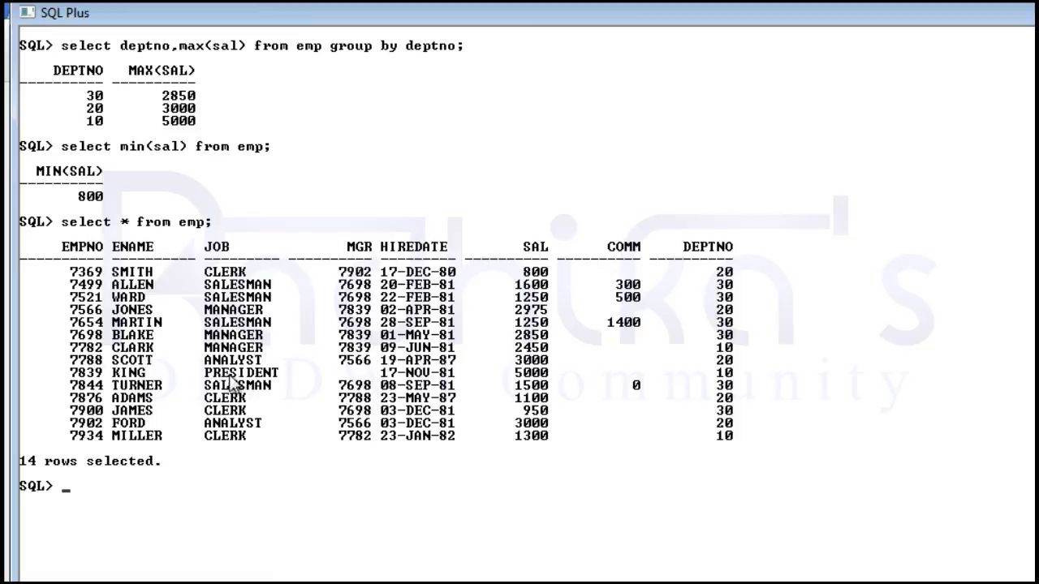
mouse_move(381, 398)
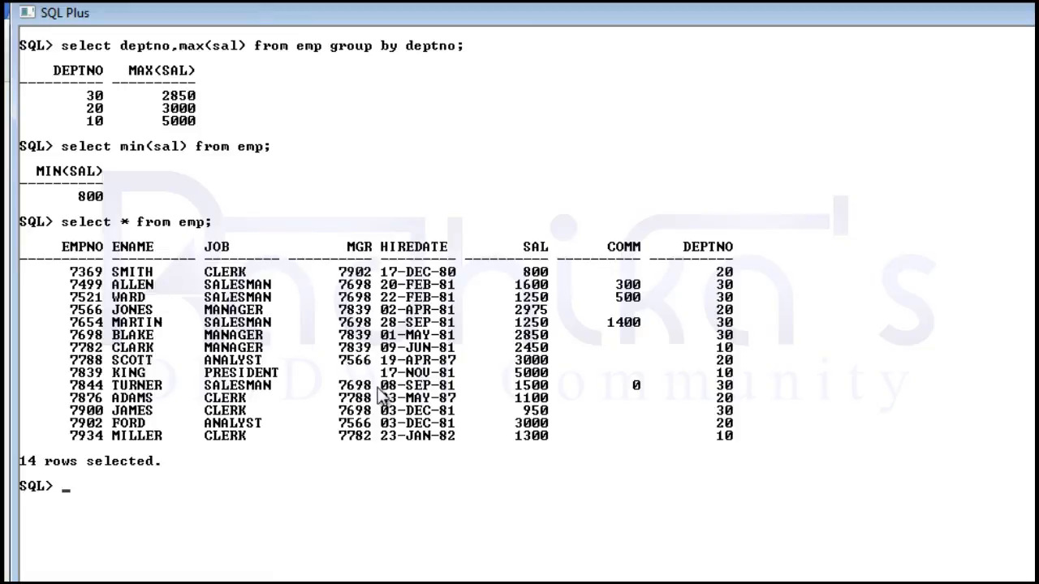